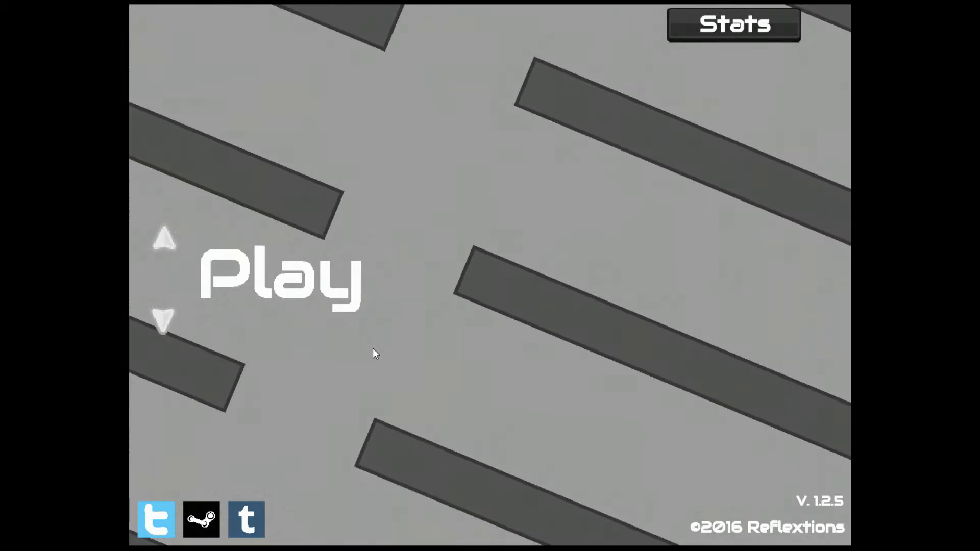
Bring up the difficulty menu from the title screen via Play
left_click(283, 280)
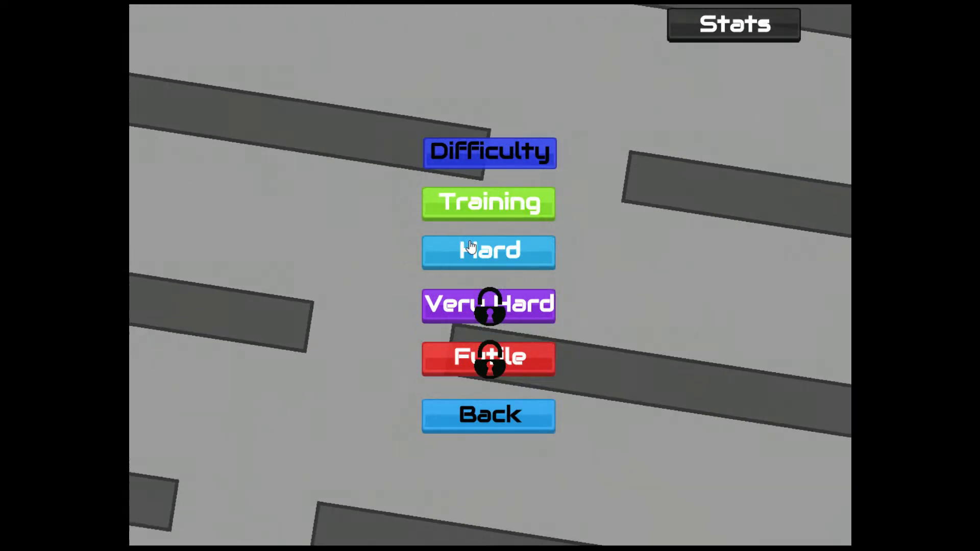
mouse_move(602, 197)
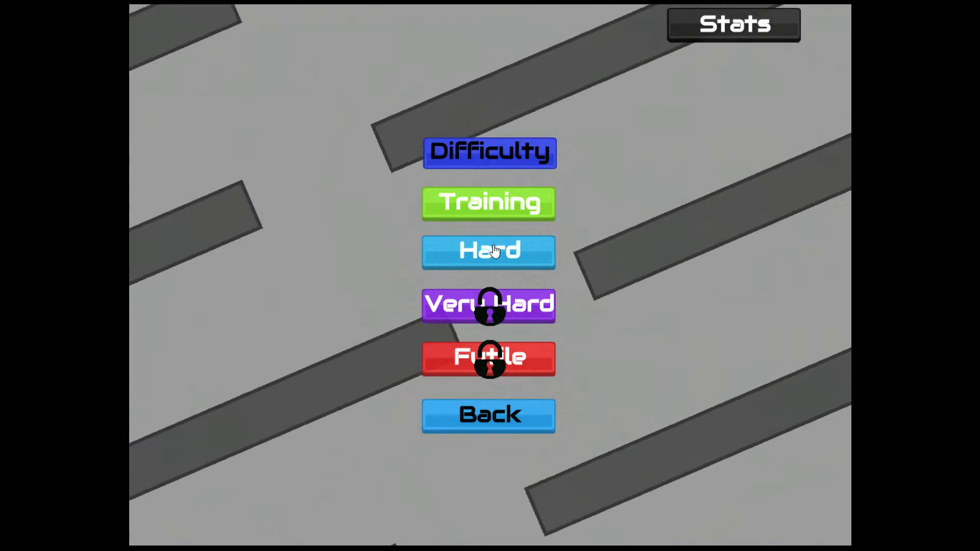
Start a Hard run and play until Game Over at Level 3, time 00:42:17
left_click(489, 251)
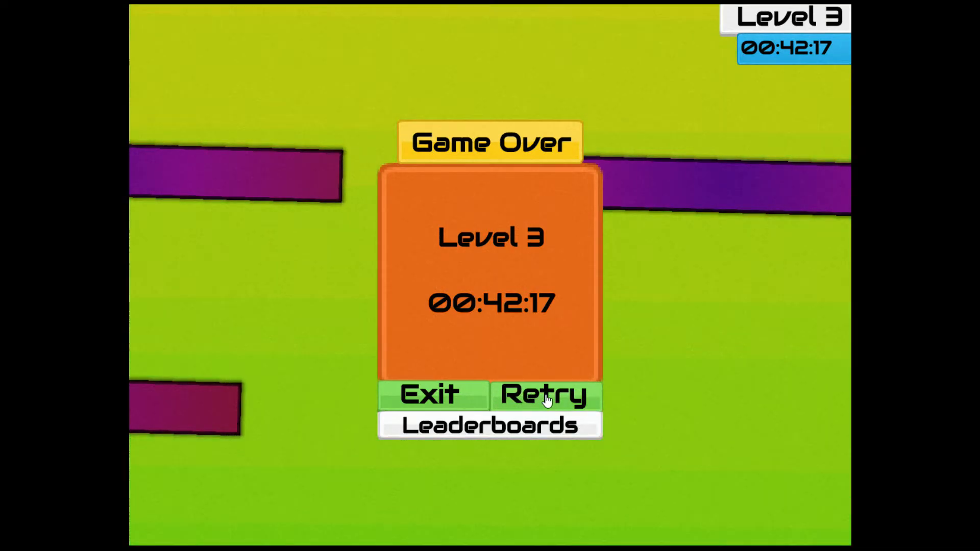
Retry from the Game Over panel so a fresh run waits at Start, timer 00:00:00
left_click(544, 396)
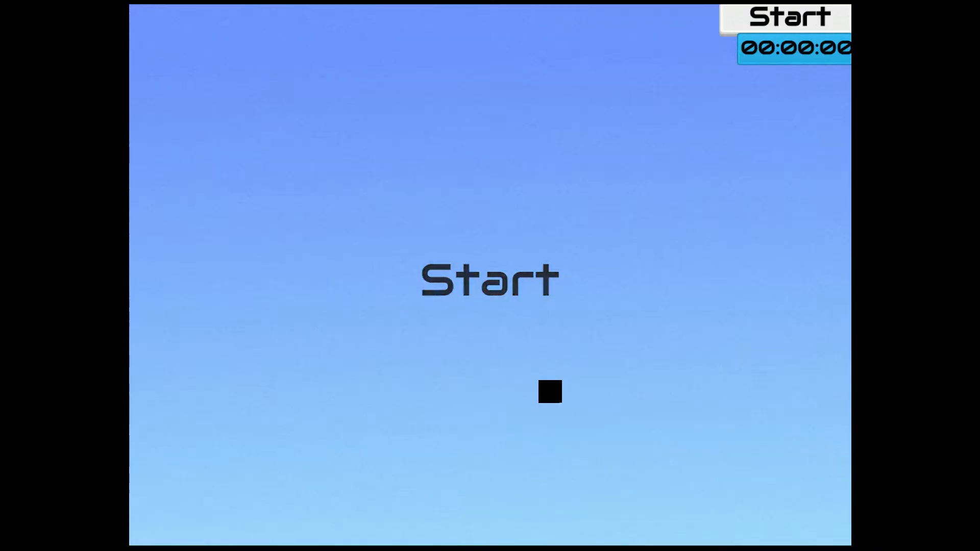
Begin the fresh attempt and play to Game Over at Level 4, time 00:52:28
left_click(486, 284)
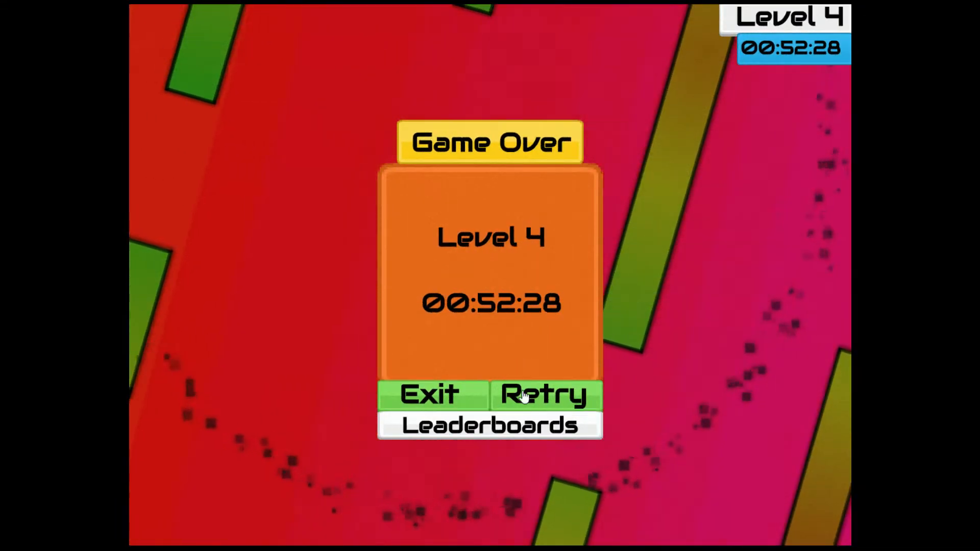
Retry again and play to Game Over at Level 5, time 01:07:51
left_click(543, 394)
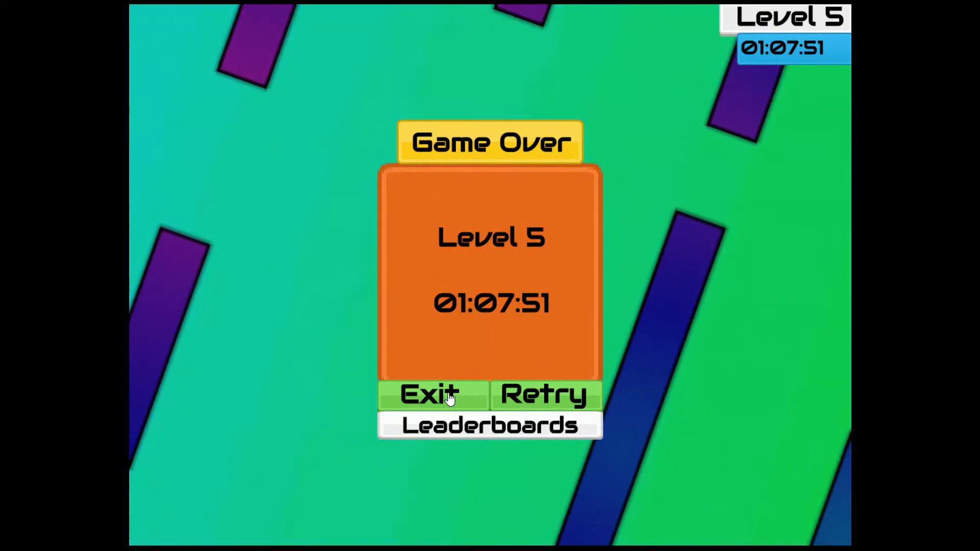
Exit to the title screen and play a Very Hard run ending at Level 1, 00:07:23
left_click(433, 396)
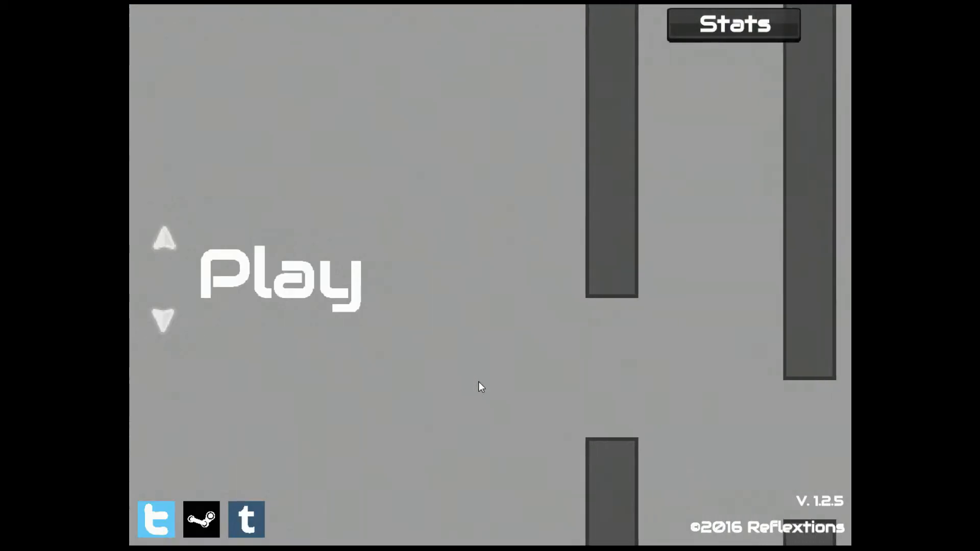
left_click(275, 284)
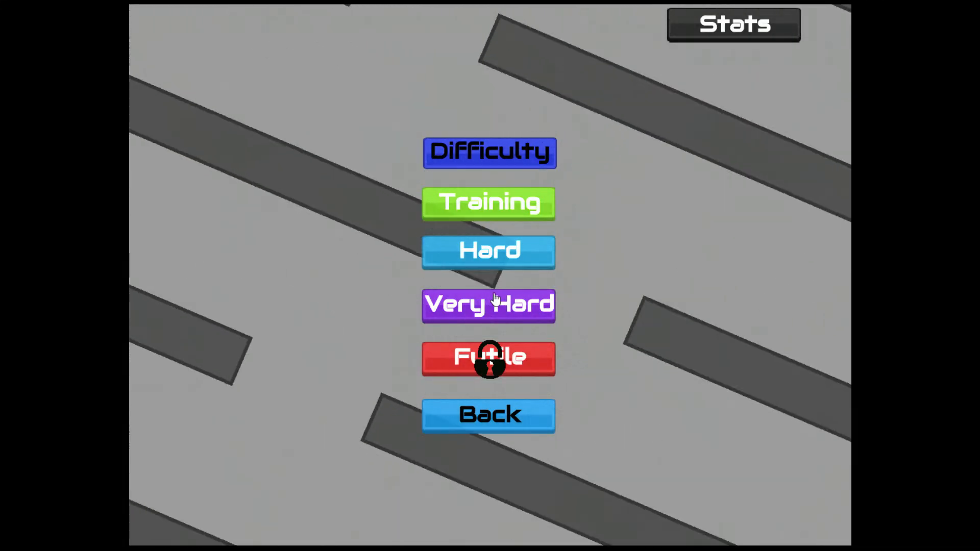
left_click(490, 306)
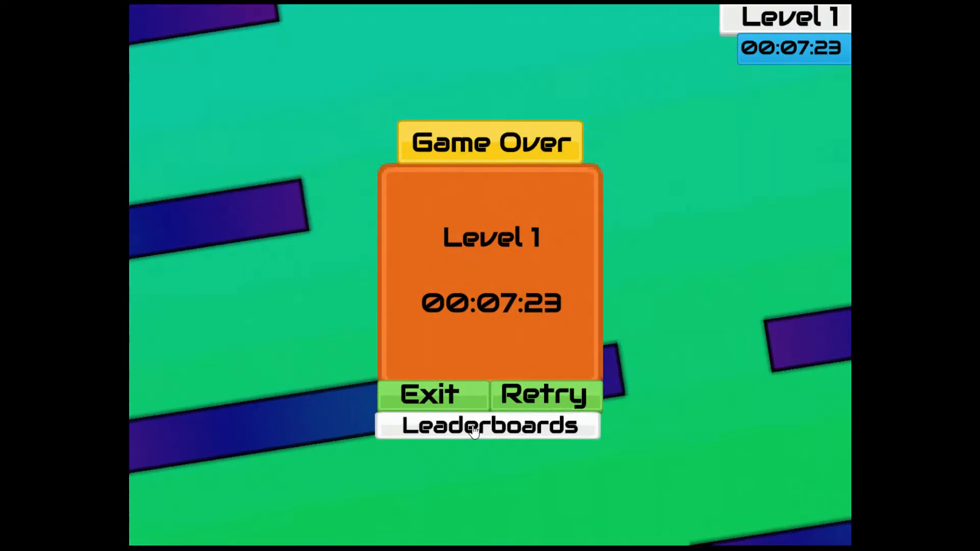
View the Top 10 leaderboard, then return to the title screen
left_click(488, 426)
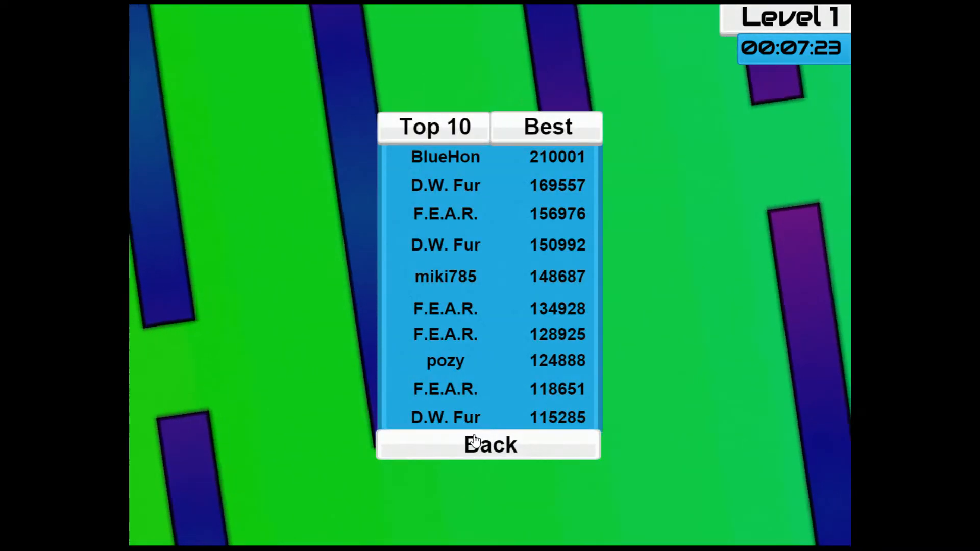
left_click(490, 445)
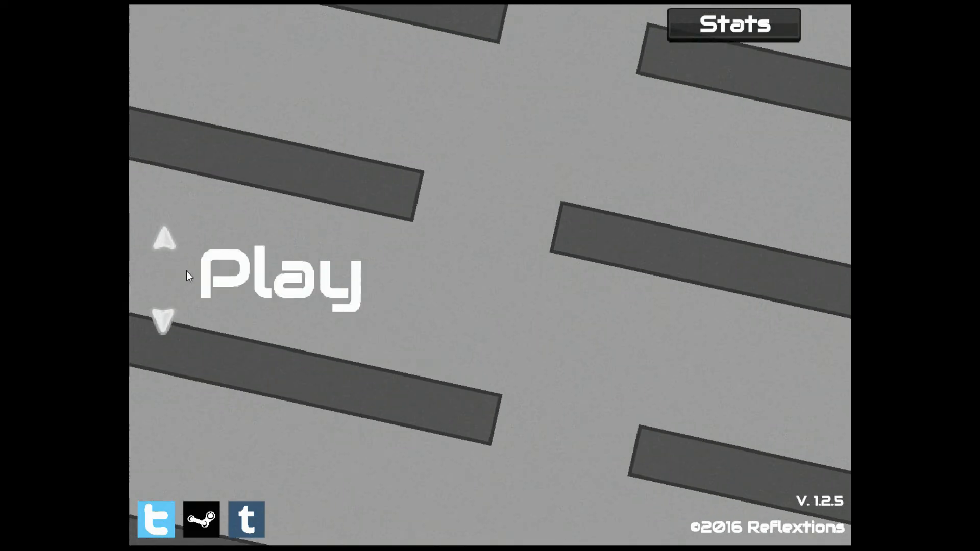
Bring up the difficulty menu to start a Futile-mode run ending at Level 1, 00:02:18
left_click(277, 279)
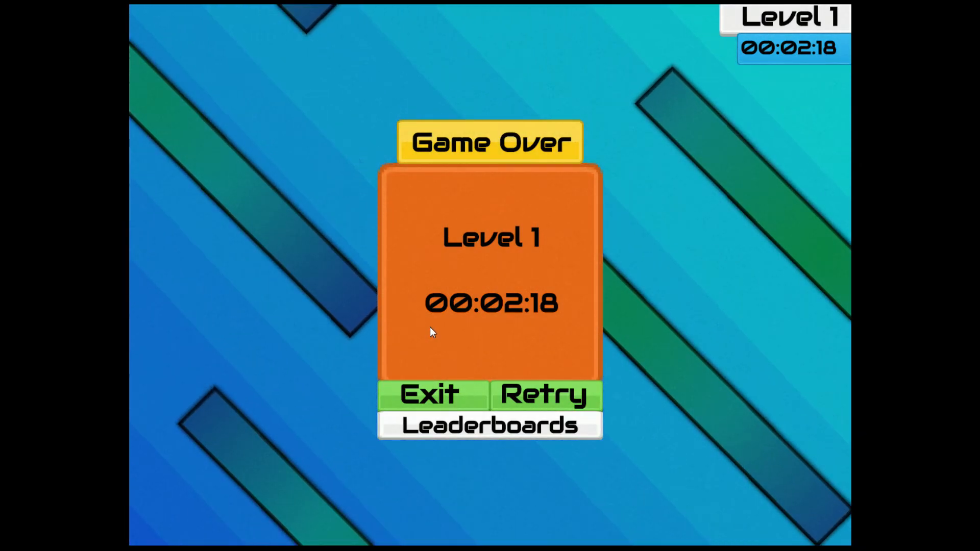
mouse_move(383, 367)
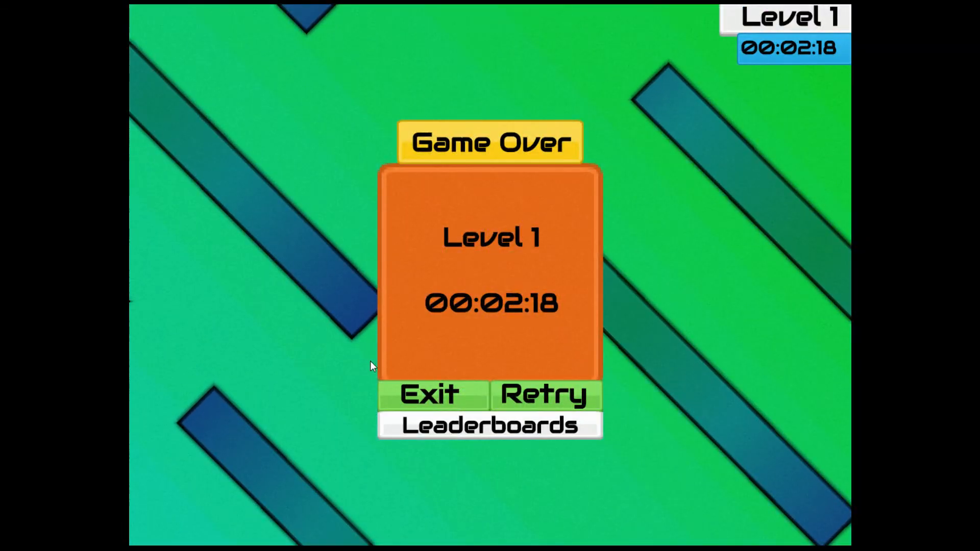
mouse_move(319, 347)
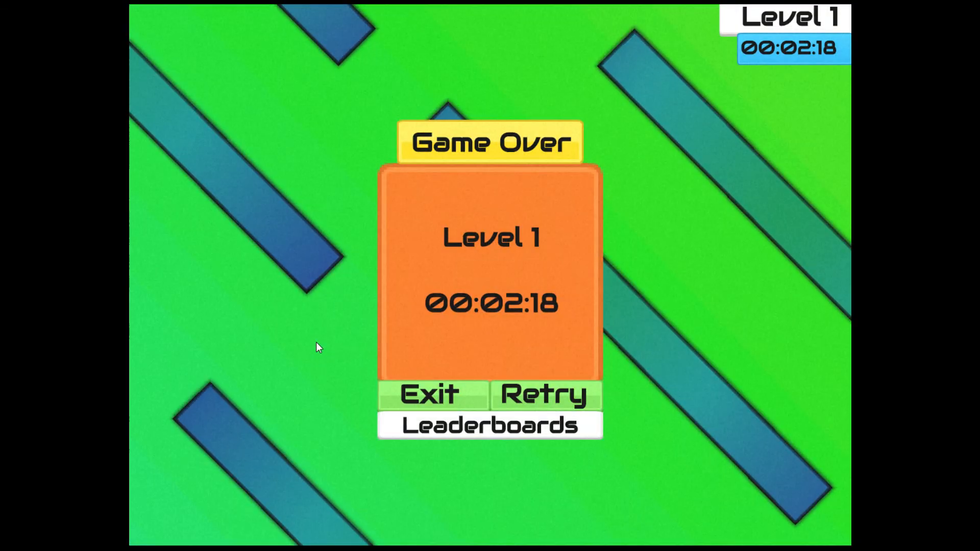